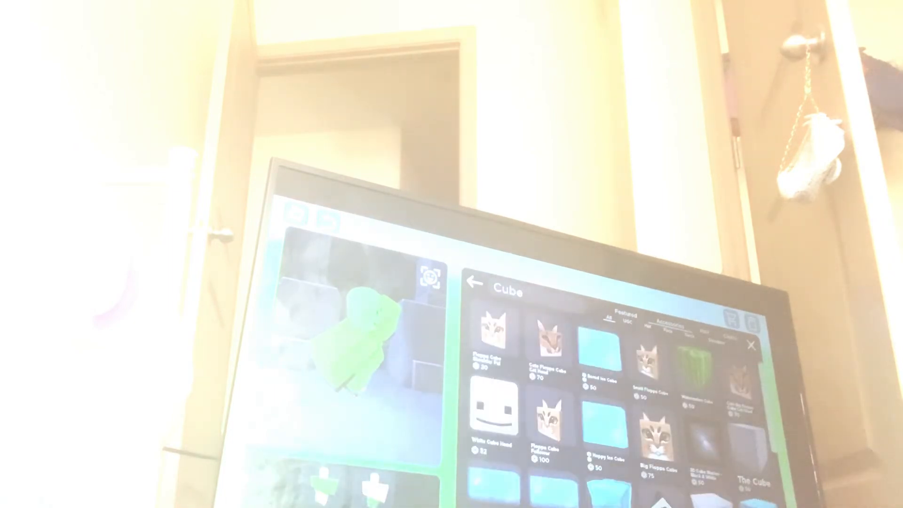
# Scroll past the Cube results toward the Accessories > Face category.
pyautogui.scroll(-3)
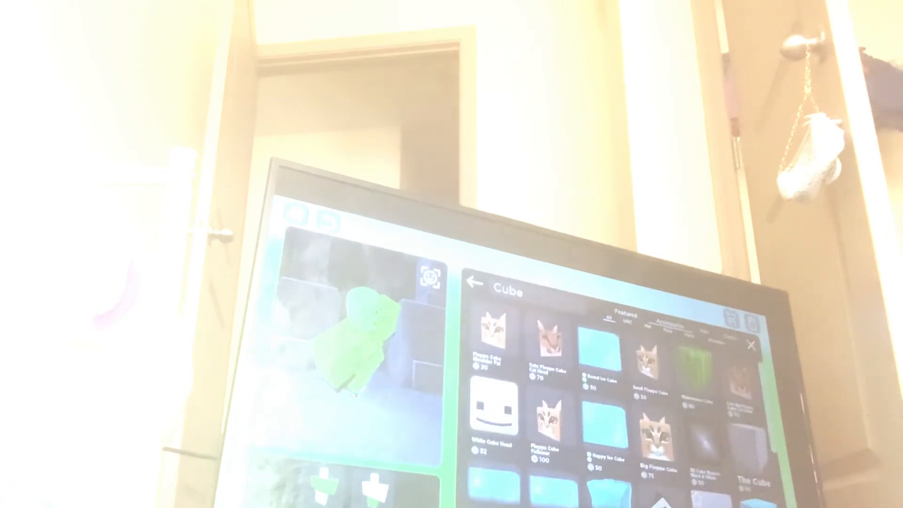
pyautogui.scroll(-3)
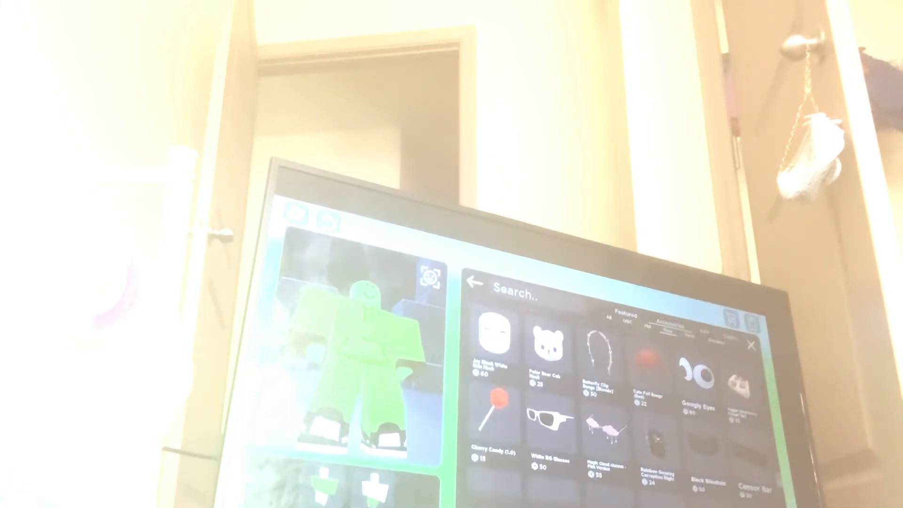
# Browse face accessories, then search the catalog for 'Mask' and scroll the results.
pyautogui.scroll(-3)
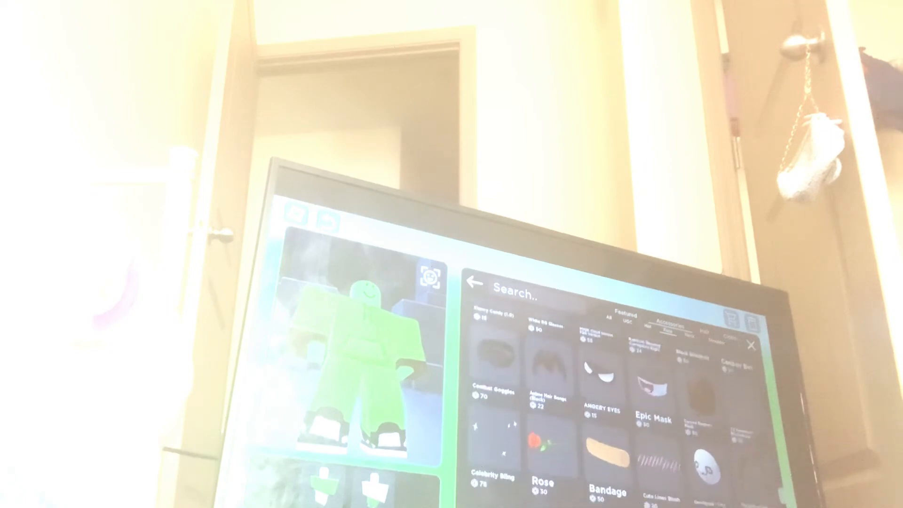
pyautogui.scroll(-3)
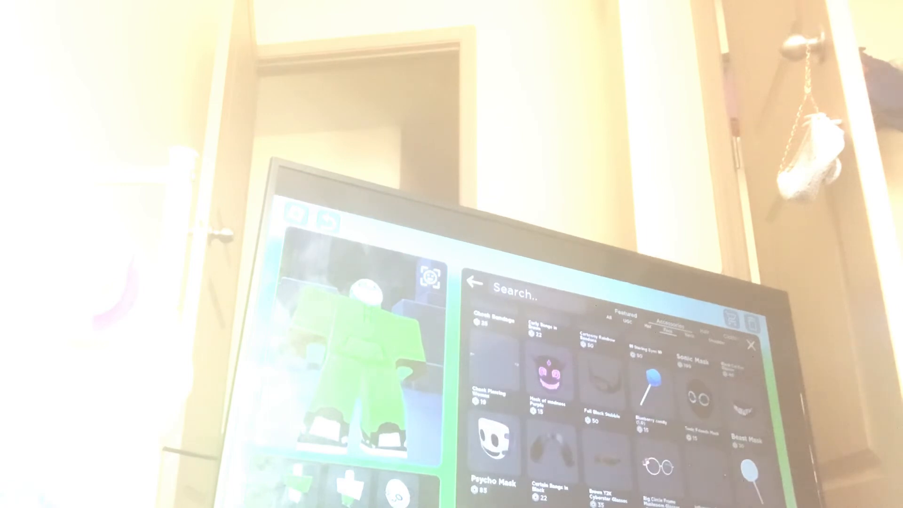
pyautogui.click(518, 290)
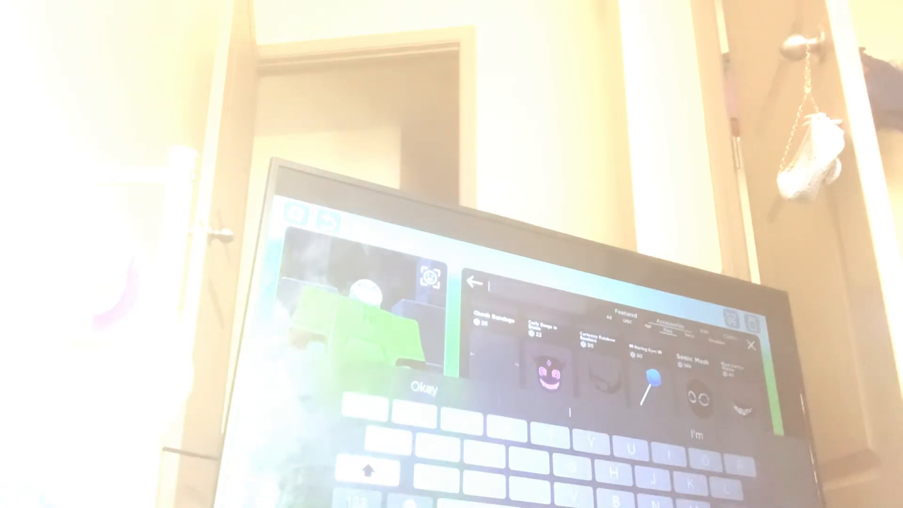
pyautogui.write('Mask')
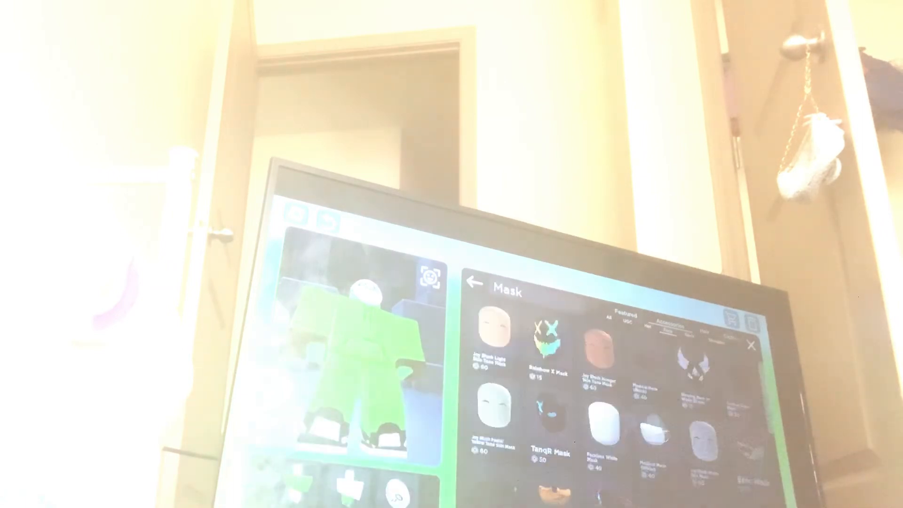
pyautogui.scroll(-3)
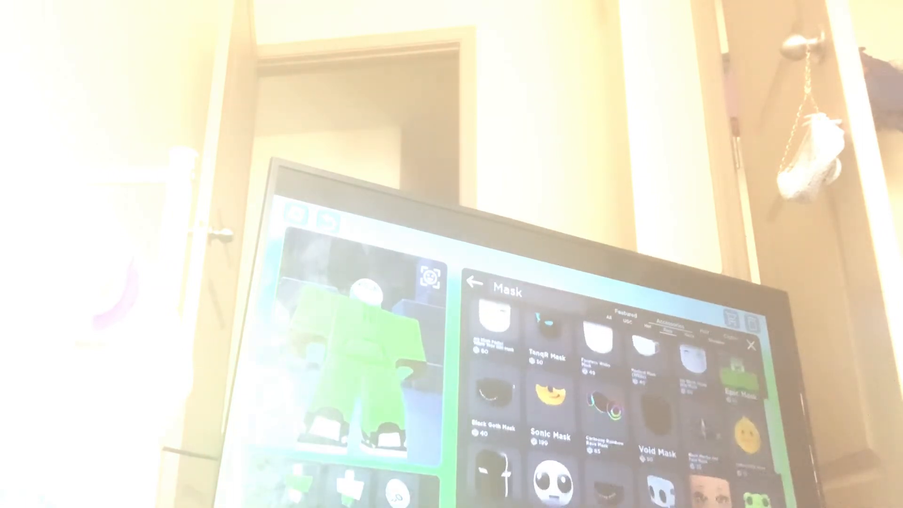
pyautogui.scroll(-3)
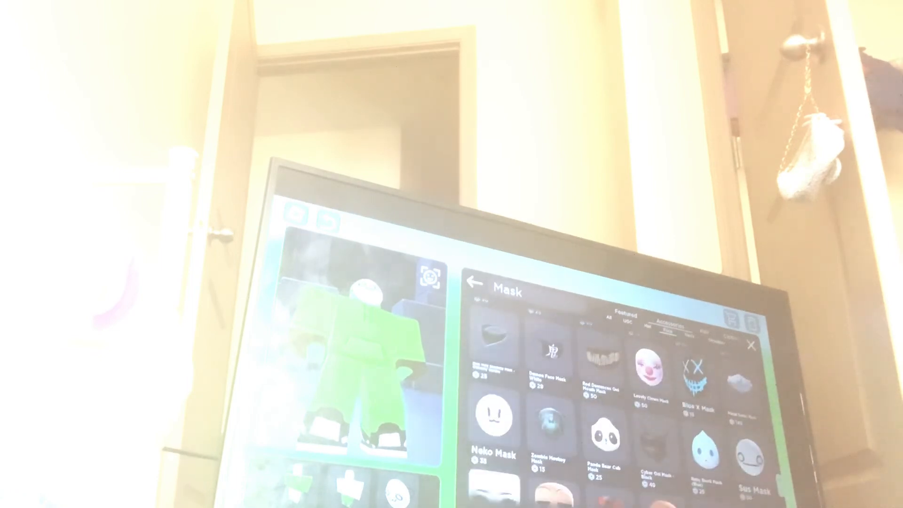
pyautogui.scroll(-3)
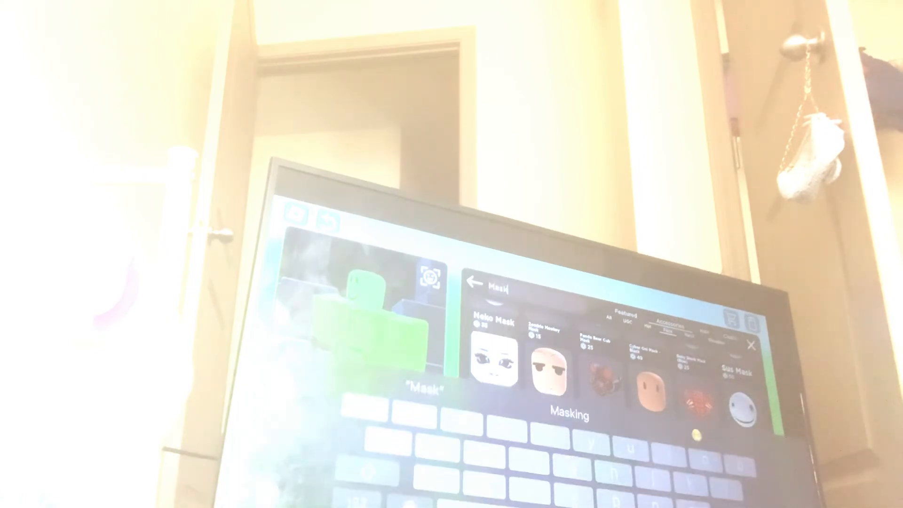
# Extend the search to 'Mask dream' and scroll through the matching masks.
pyautogui.write('dream')
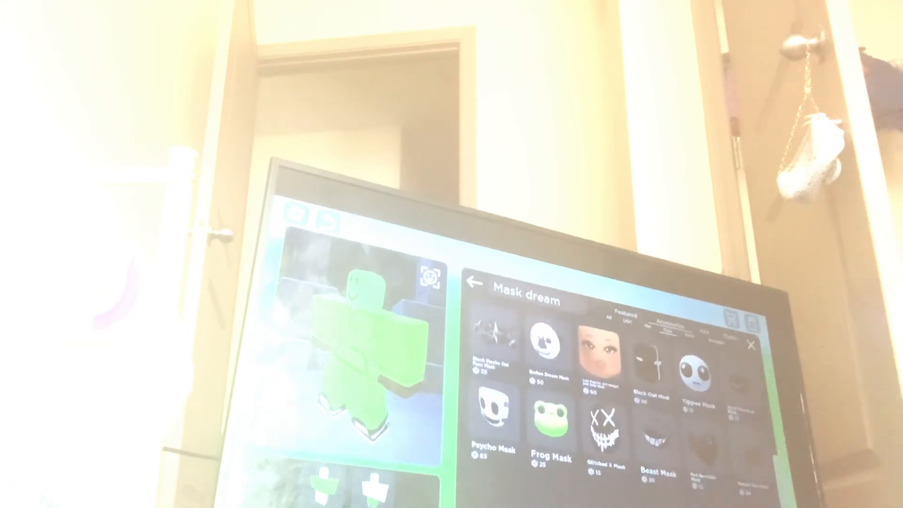
pyautogui.scroll(-3)
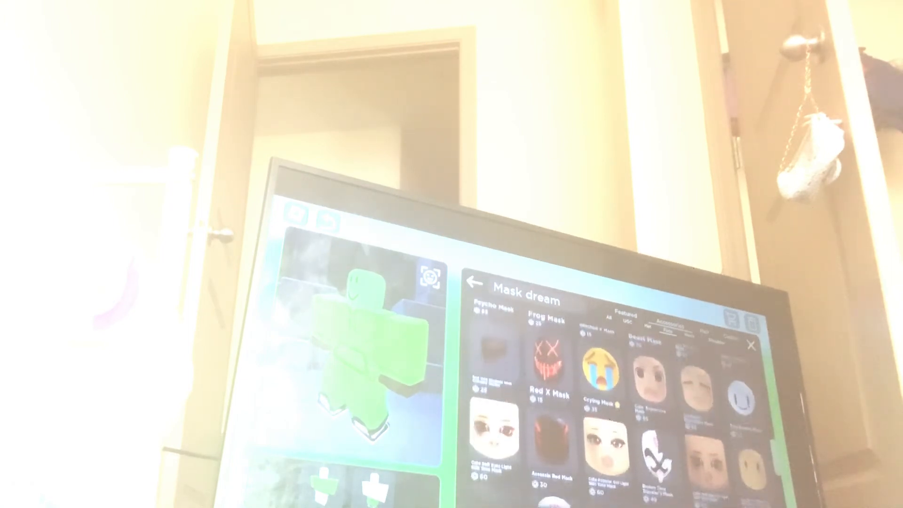
pyautogui.scroll(-3)
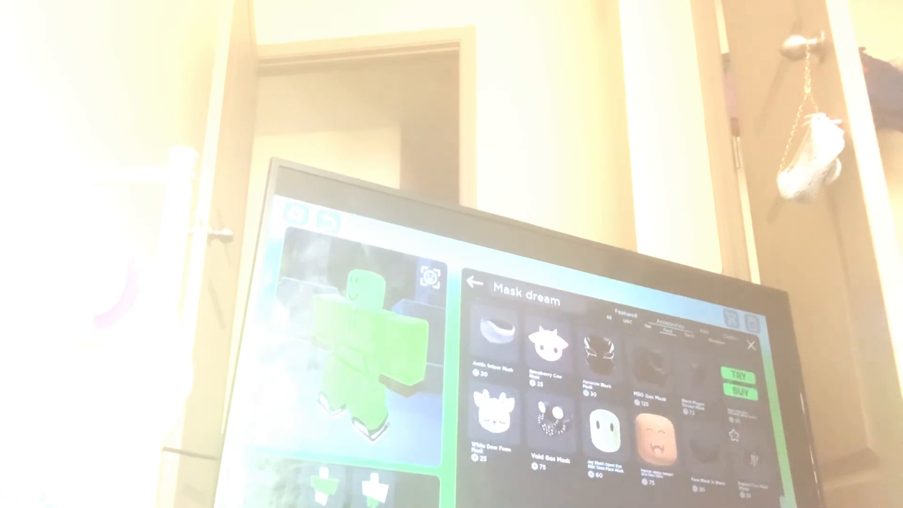
pyautogui.scroll(-3)
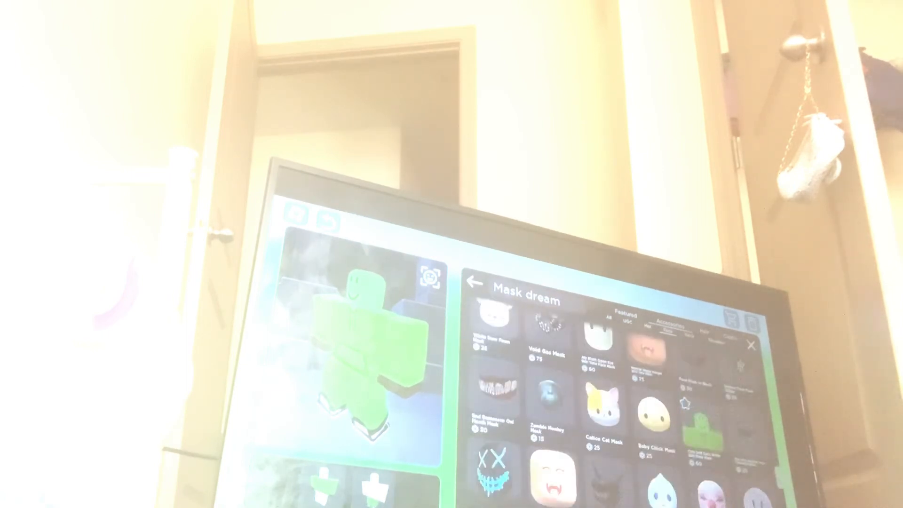
pyautogui.scroll(-3)
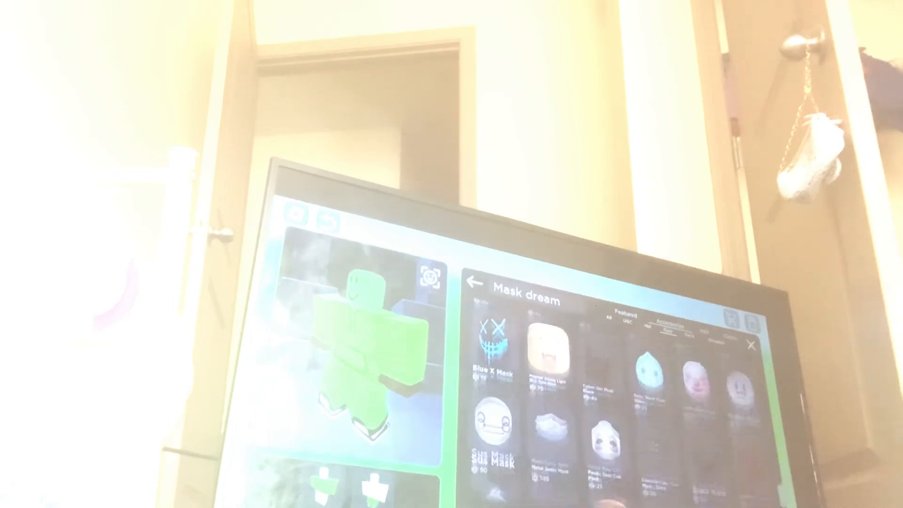
pyautogui.scroll(-3)
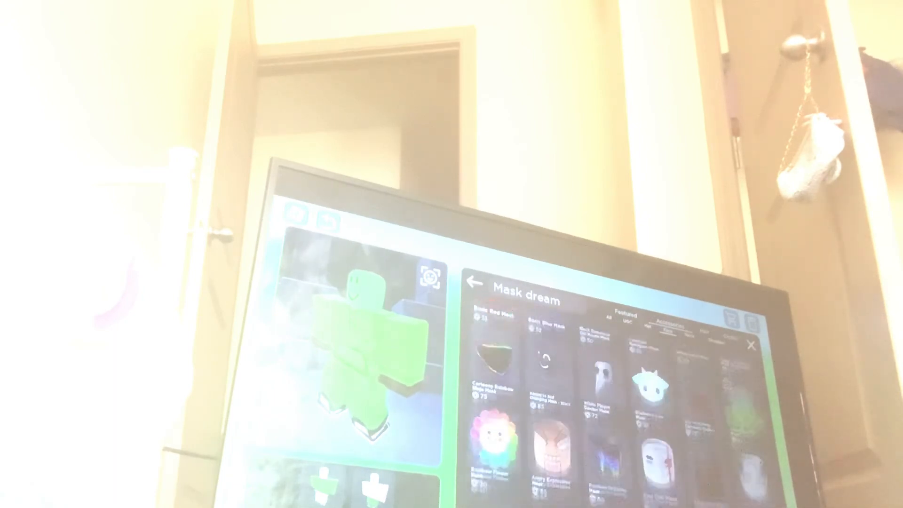
# Scroll up to the All Hair accessories and type 'Brown' into the catalog search.
pyautogui.scroll(3)
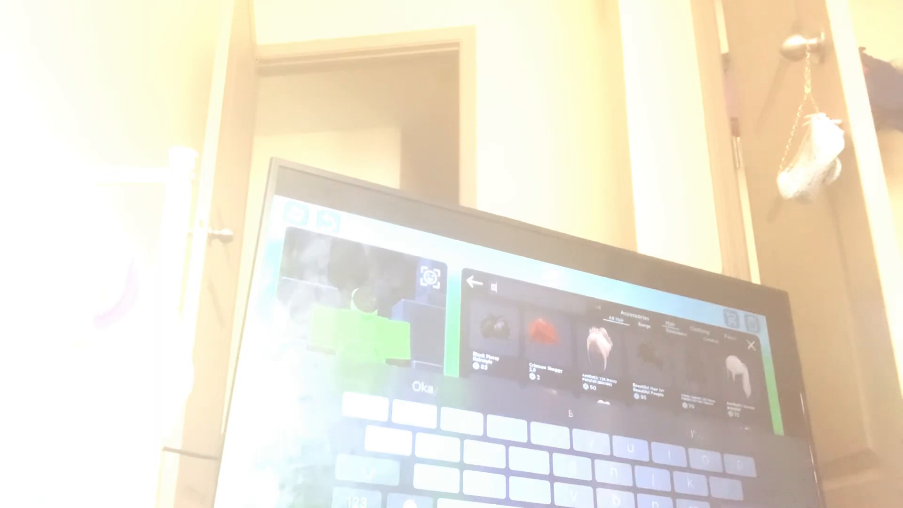
pyautogui.write('Brown')
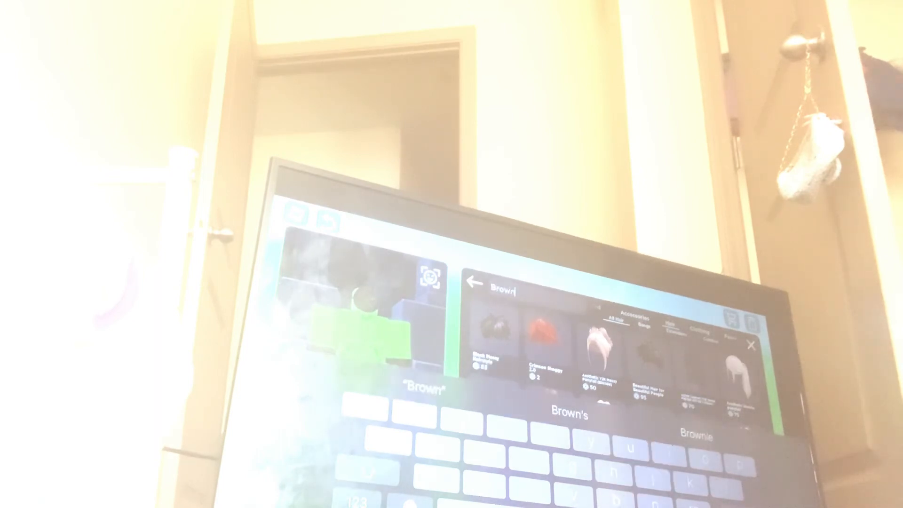